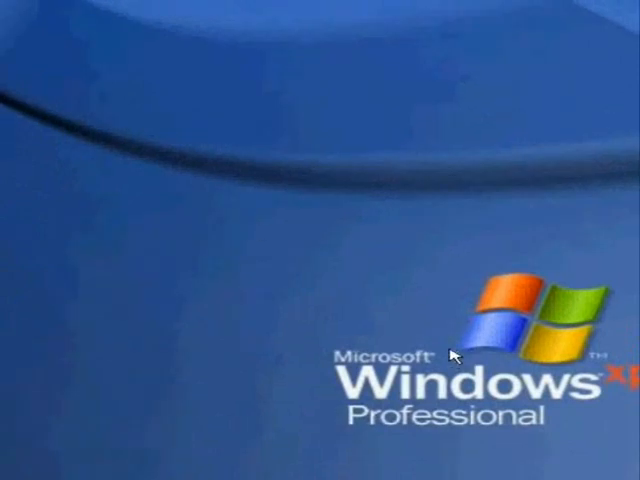
mouse_move(144, 232)
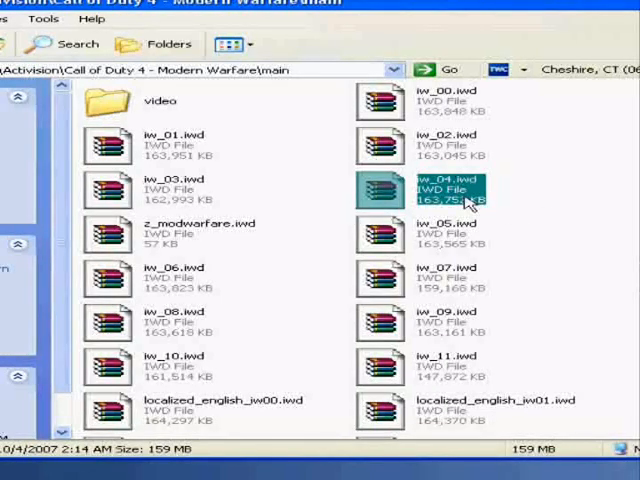
Open iw_04.iwd with WinRAR, set as the default program for this file type.
double_click(428, 190)
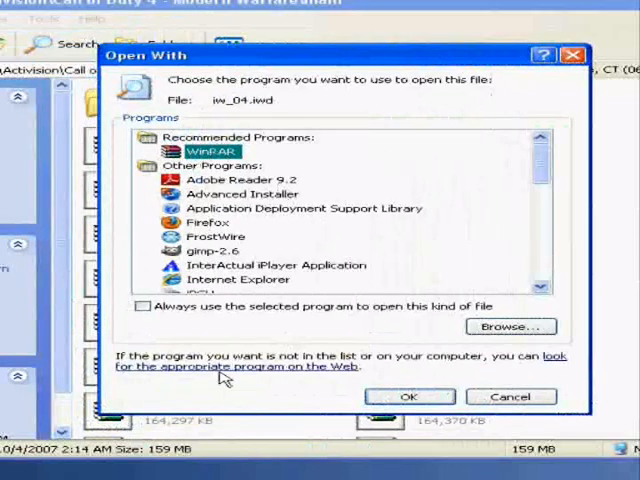
left_click(140, 306)
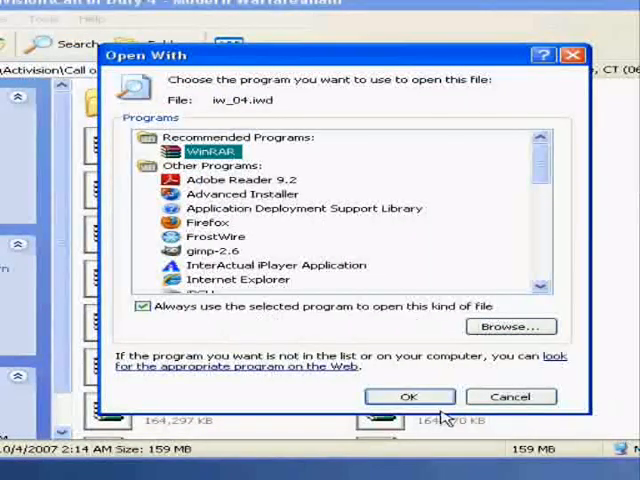
left_click(512, 396)
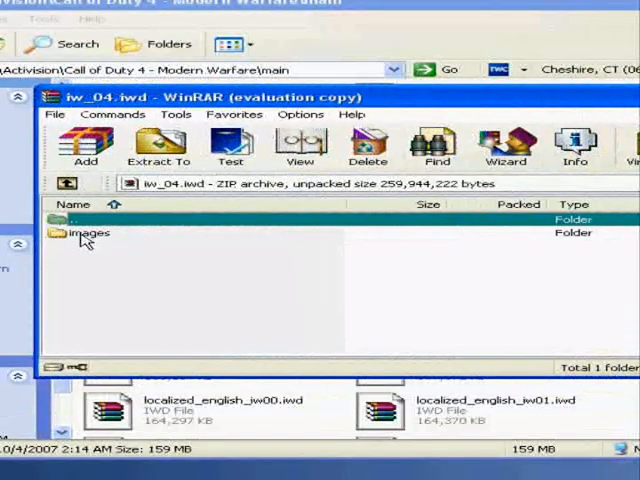
Browse into the archive's images folder to list its texture files.
left_click(84, 232)
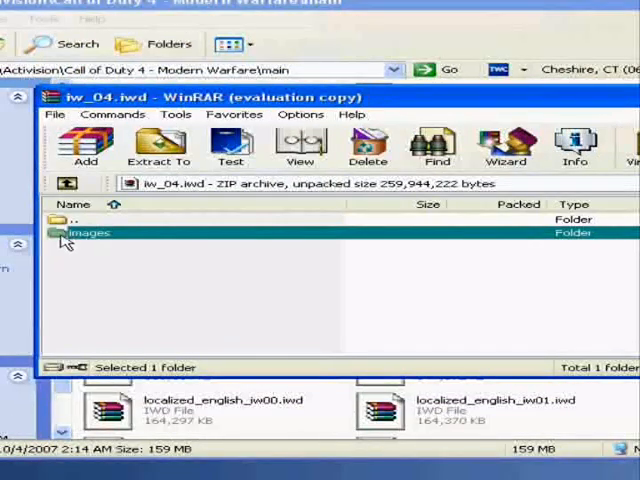
double_click(72, 232)
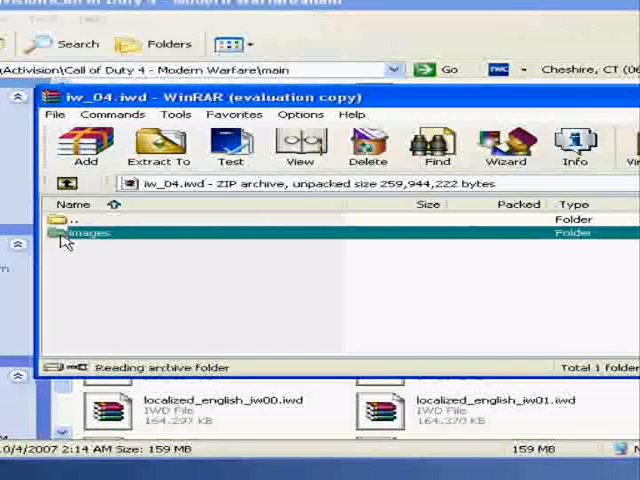
double_click(82, 232)
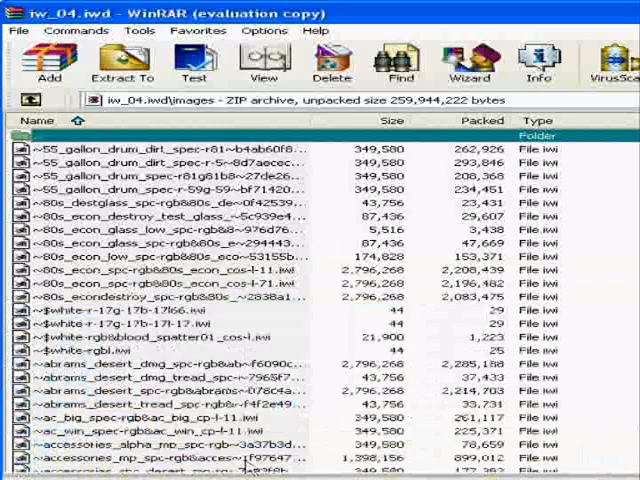
Scroll to the weapon textures and select weapon_mp5_c.iwi, bringing up its actions.
scroll("down", 3)
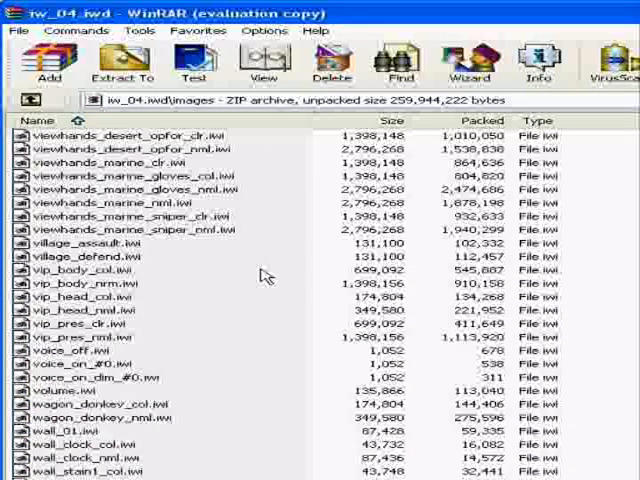
scroll("down", 3)
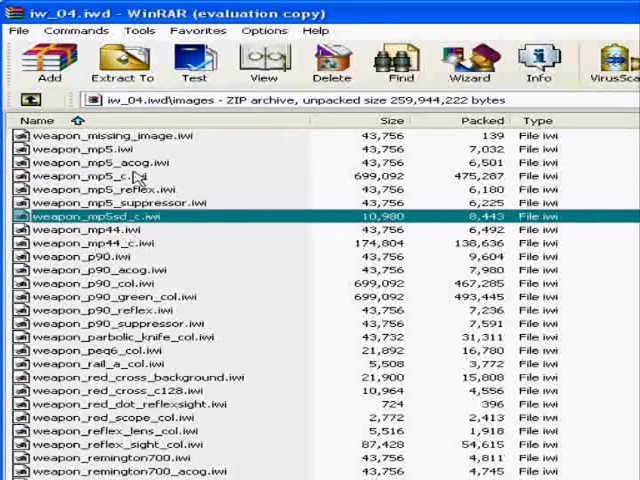
left_click(100, 174)
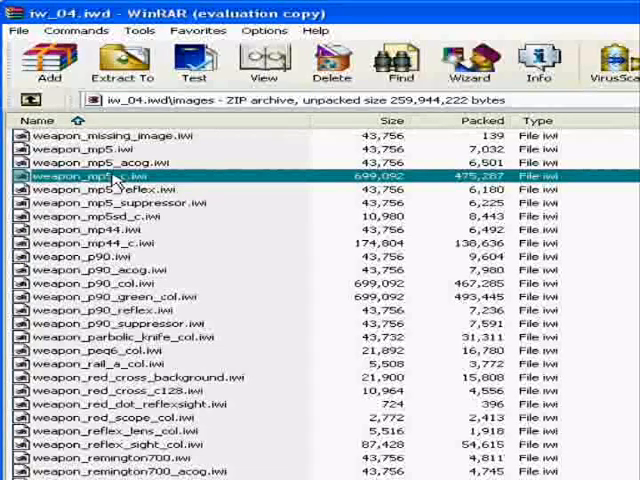
right_click(116, 176)
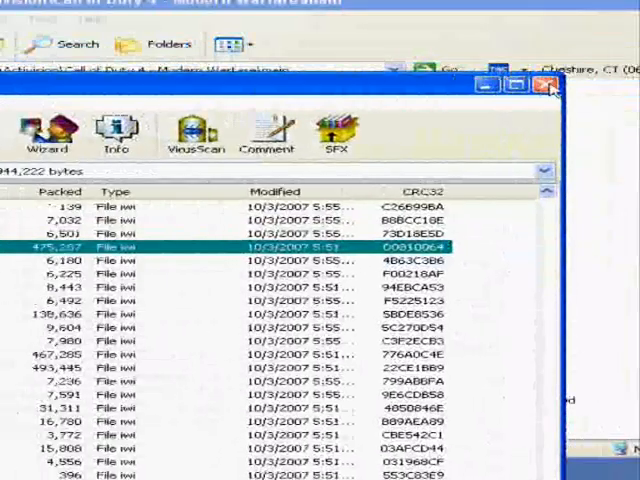
Close WinRAR and the game folder, then convert weapon_mp5_c.iwi to DDS via iwi2dds.exe in COD4 Skin.
left_click(552, 86)
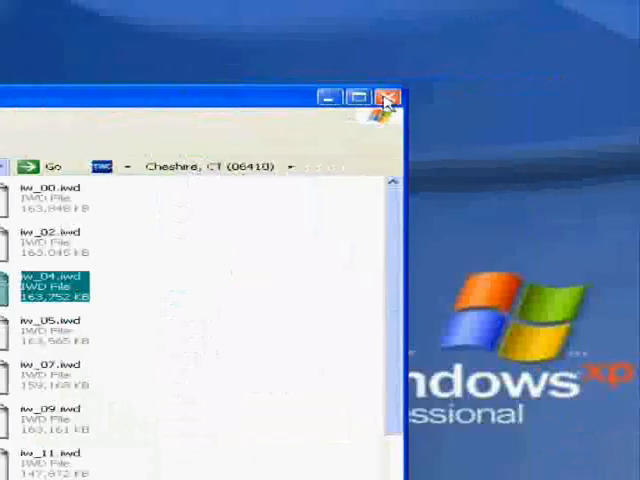
left_click(386, 96)
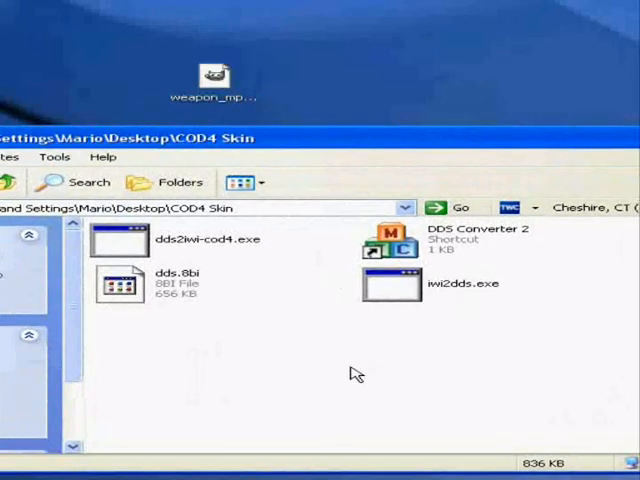
left_click(216, 76)
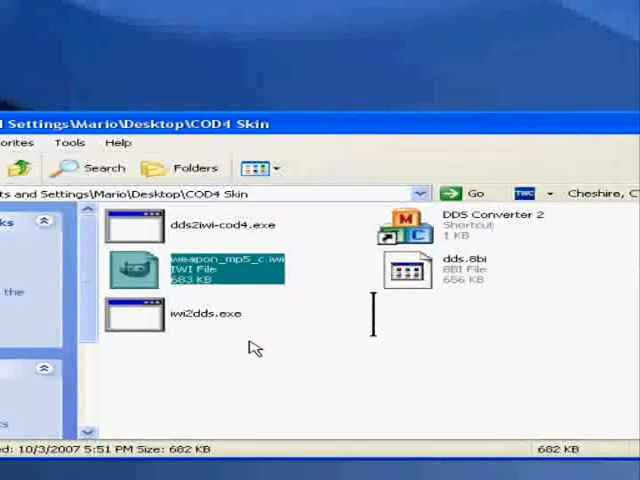
left_click(136, 312)
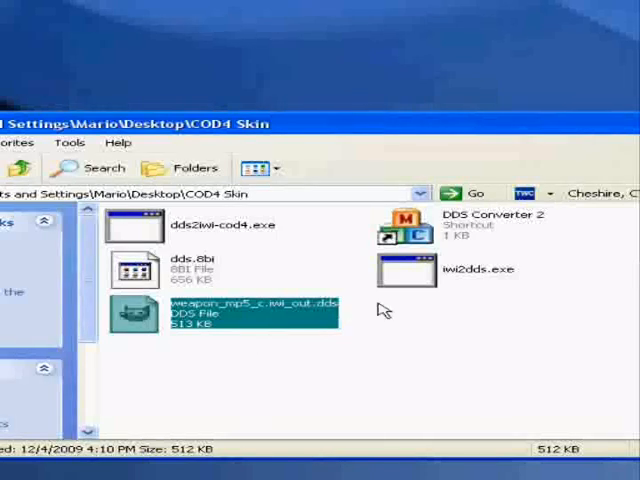
Launch DDS Converter 2 to turn weapon_mp5_c.iwi_out.dds into a 1024 × 1024 PNG.
left_click(396, 220)
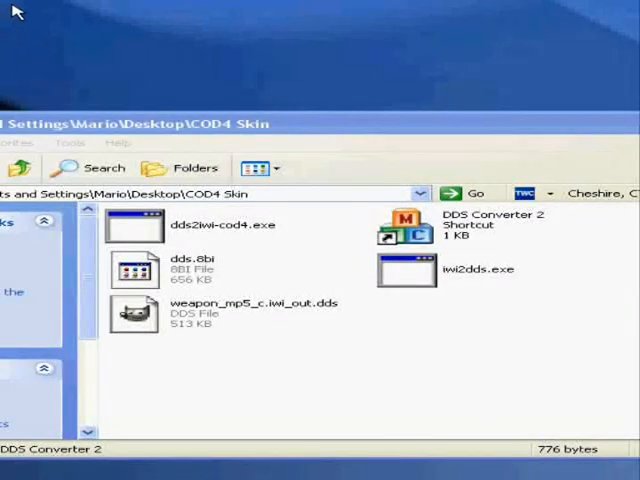
mouse_move(620, 30)
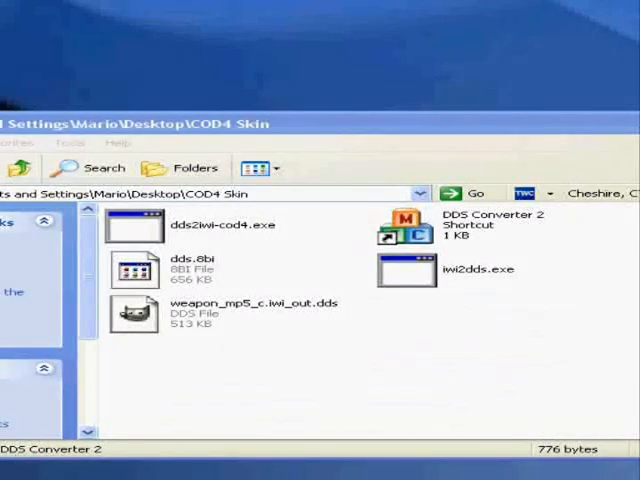
mouse_move(320, 284)
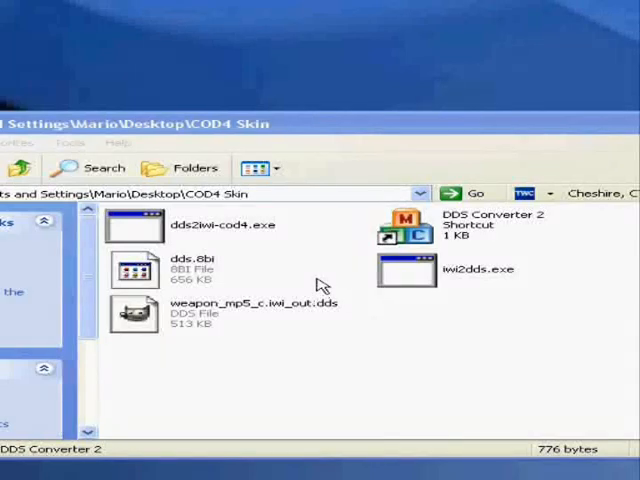
mouse_move(328, 90)
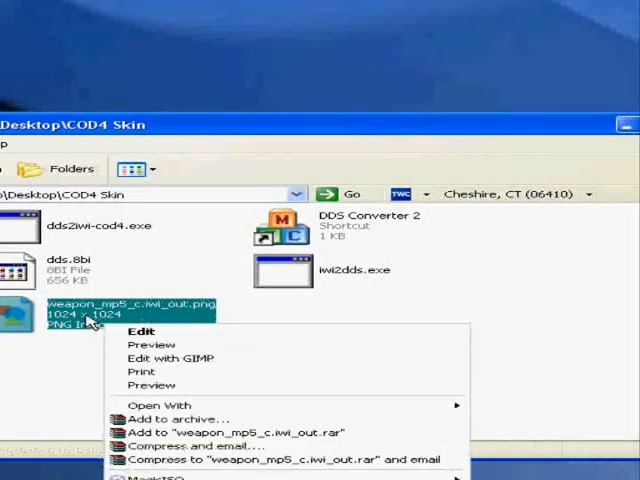
mouse_move(176, 358)
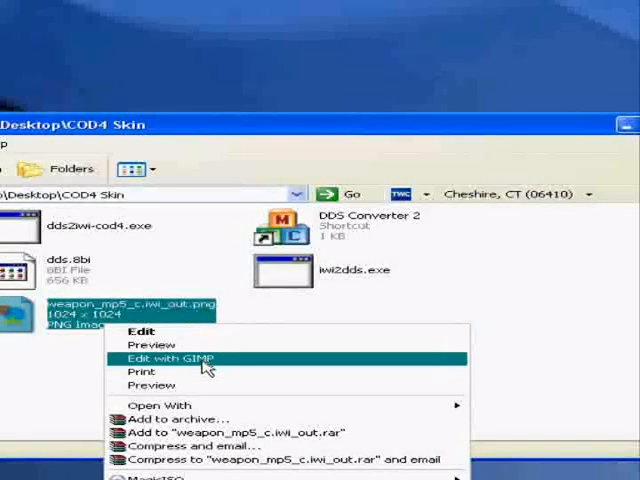
Open weapon_mp5_c.iwi_out.png in GIMP and cover the MP5 texture layer with blue.
left_click(176, 358)
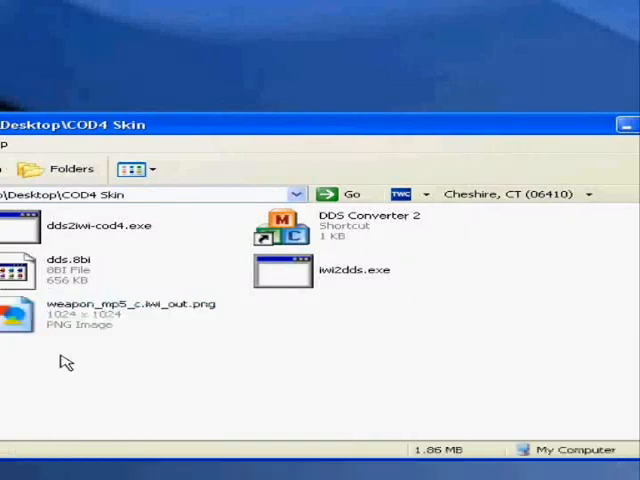
left_click(130, 316)
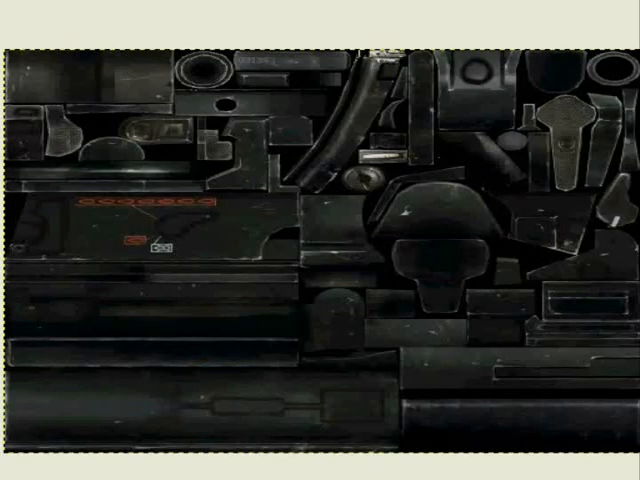
left_click(104, 20)
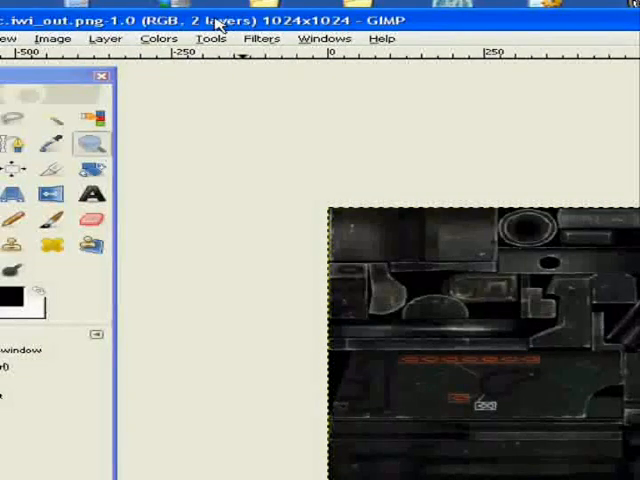
key("Tab")
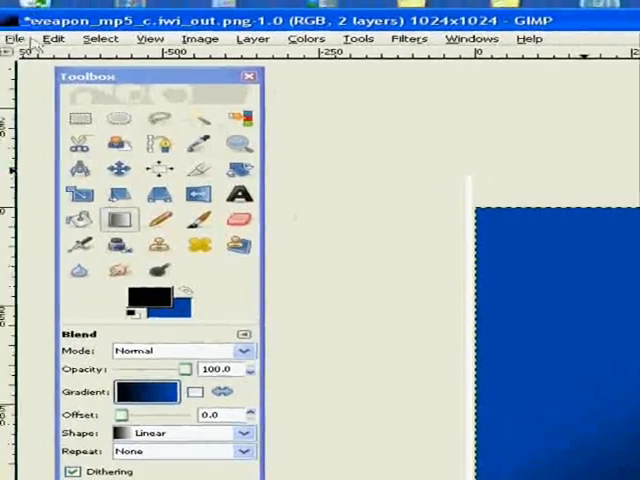
Export the blue texture as PNG with visible layers merged.
left_click(14, 38)
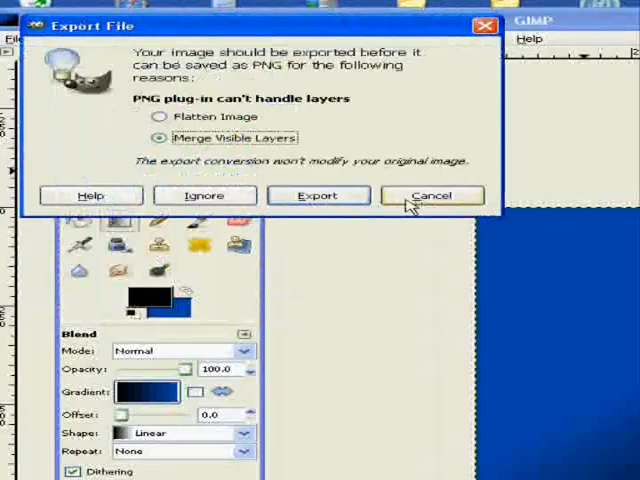
left_click(432, 196)
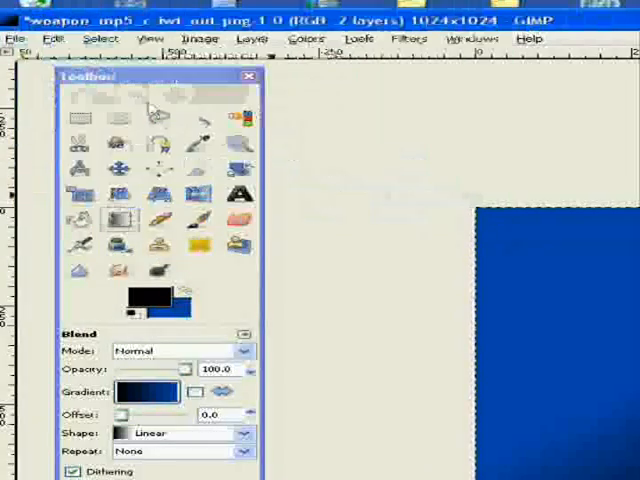
left_click(252, 38)
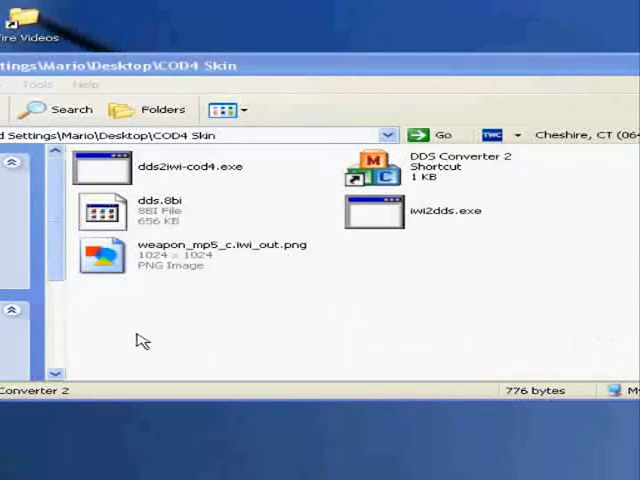
mouse_move(260, 332)
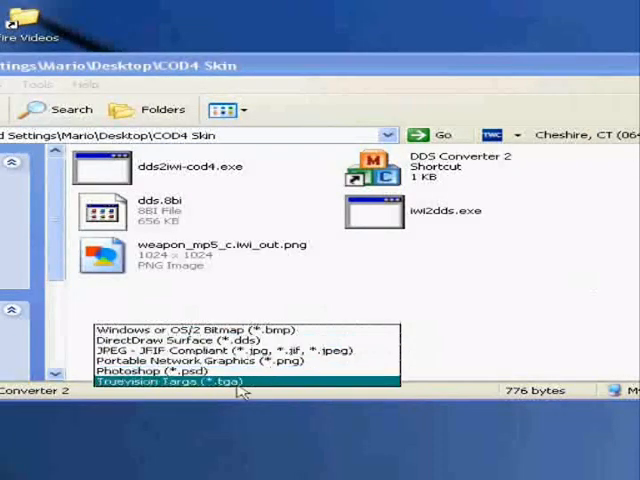
Choose DirectDraw Surface (DDS) as the converter's output format for the blue PNG.
left_click(240, 388)
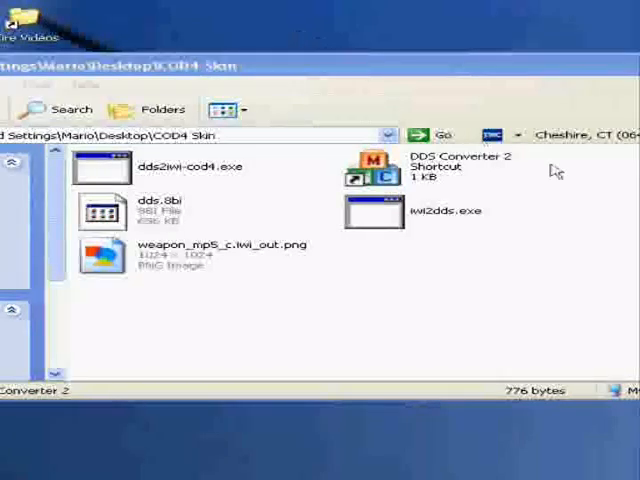
mouse_move(484, 176)
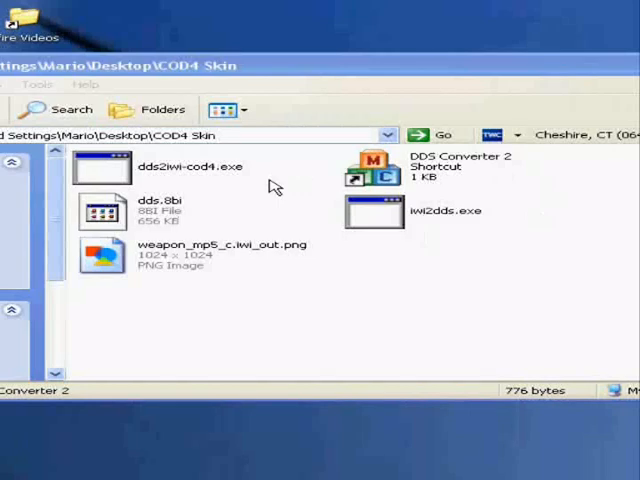
mouse_move(140, 298)
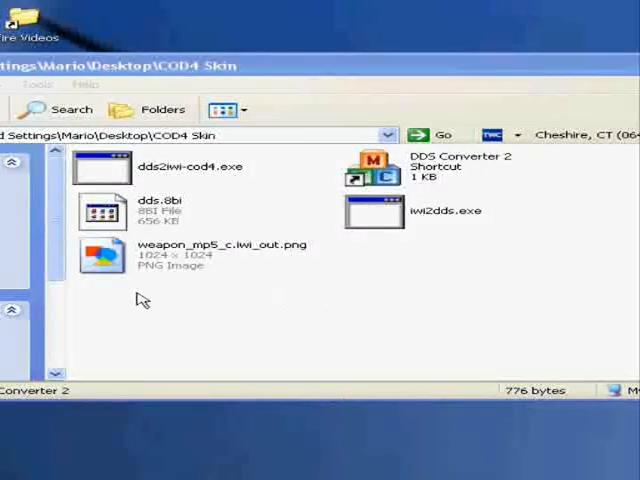
mouse_move(350, 264)
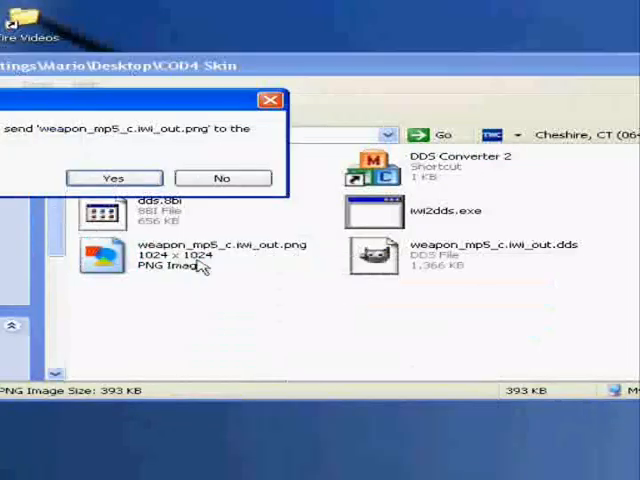
Delete the intermediate weapon_mp5_c.iwi_out.png and weapon_mp5_c.dds to the Recycle Bin.
left_click(114, 176)
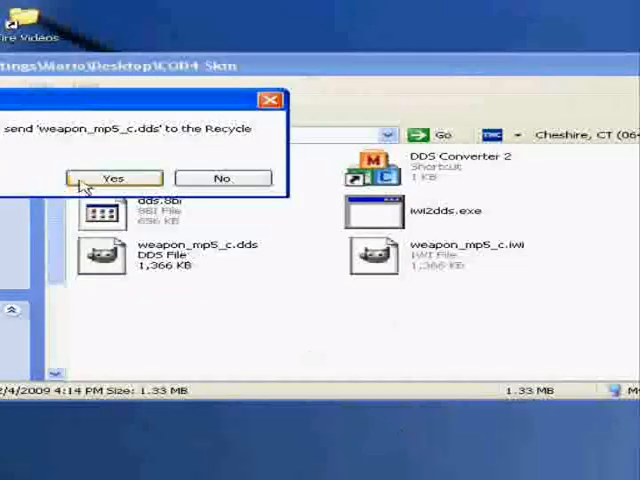
left_click(112, 176)
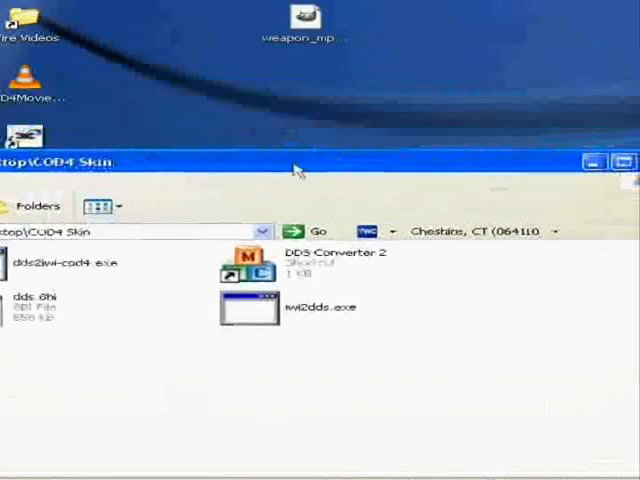
Replace the old weapon_mp5_c.iwi in ModWarfare images and rebuild with makeMod.bat.
left_click(624, 160)
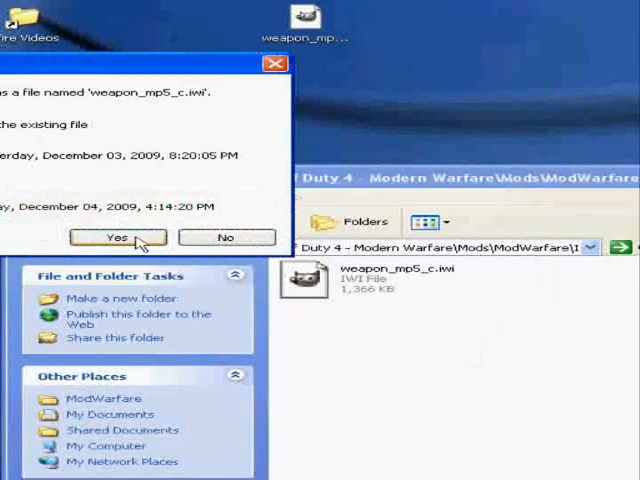
left_click(116, 236)
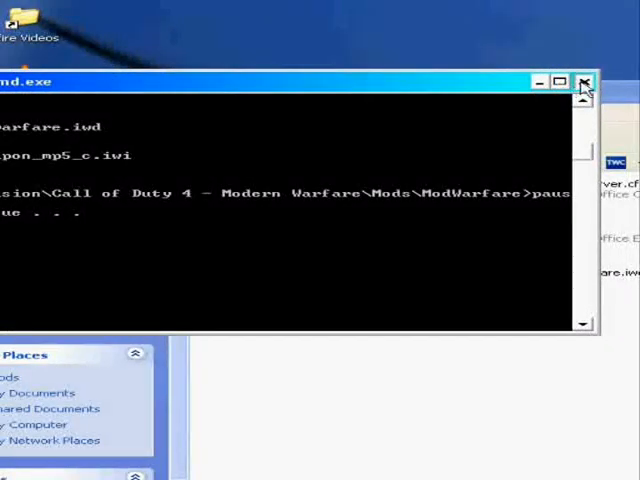
Copy the rebuilt z_modwarfare.iwd into the game's main folder, replacing the older copy.
left_click(584, 82)
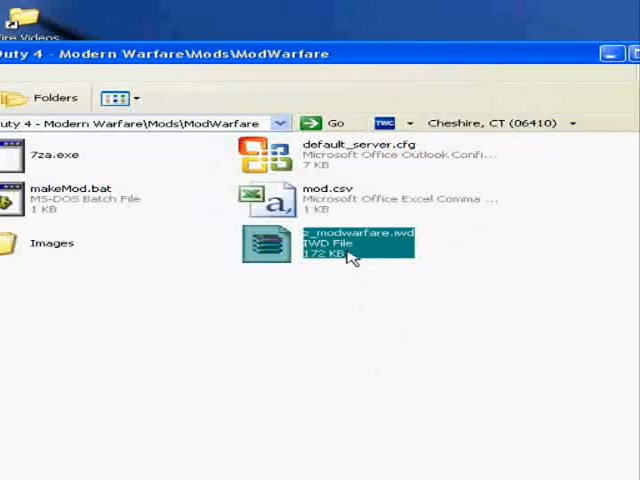
right_click(344, 244)
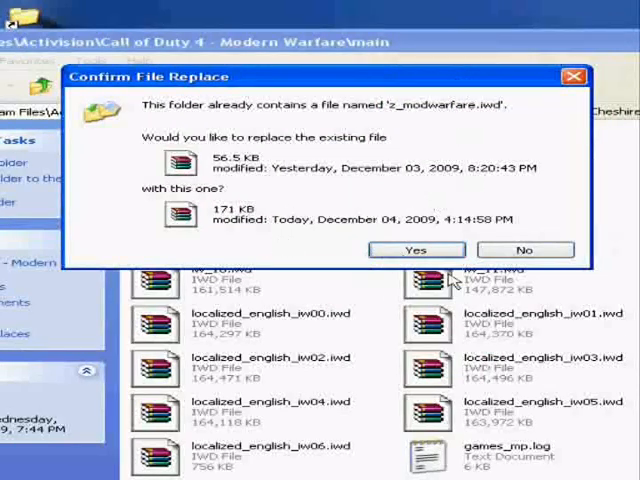
left_click(416, 250)
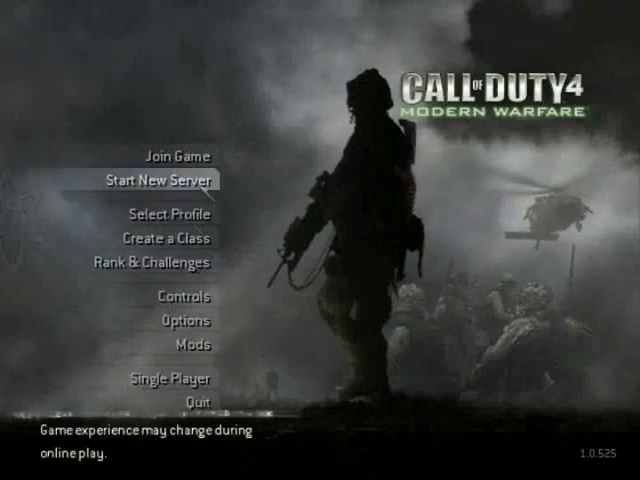
Start a new local Team Deathmatch server on the Ambush map.
left_click(166, 180)
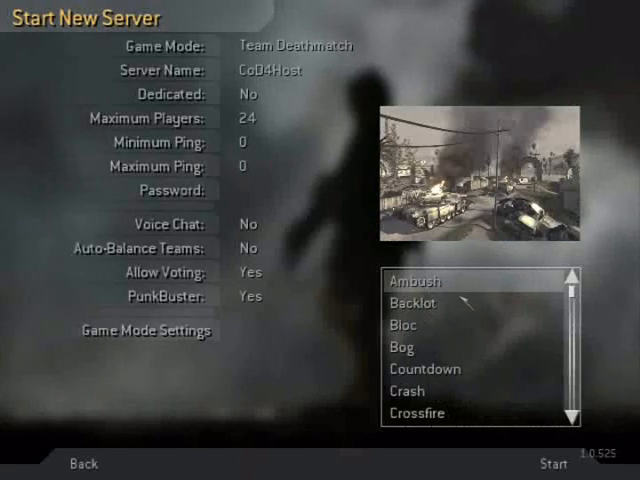
left_click(544, 464)
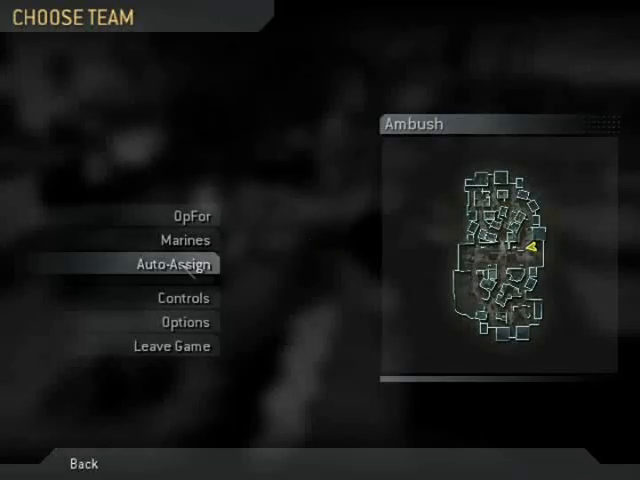
Auto-assign a team and spawn as Assault to show the blue MP5 in-game.
left_click(180, 264)
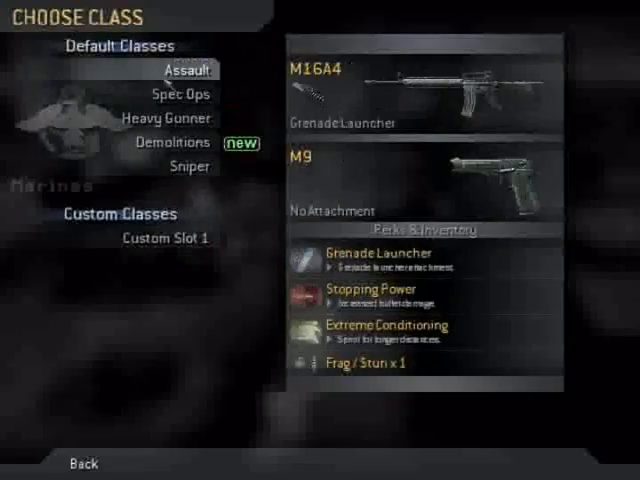
left_click(180, 92)
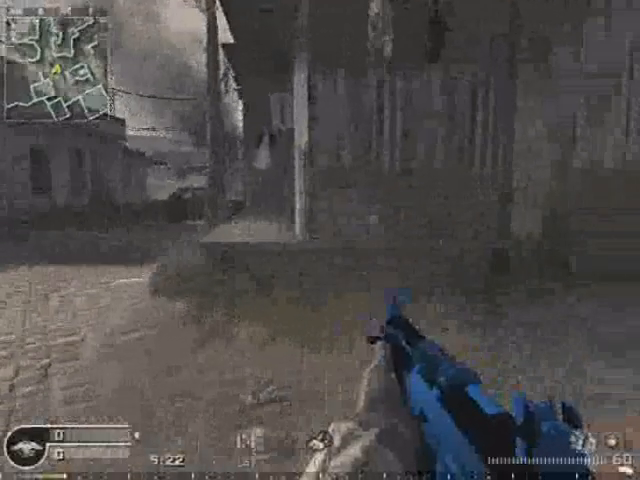
mouse_move(320, 240)
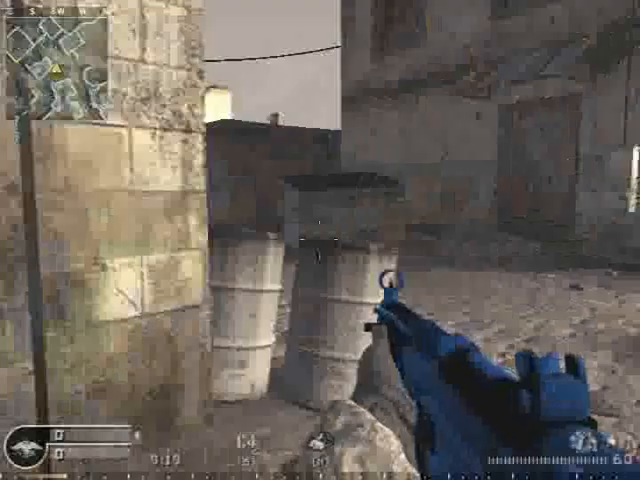